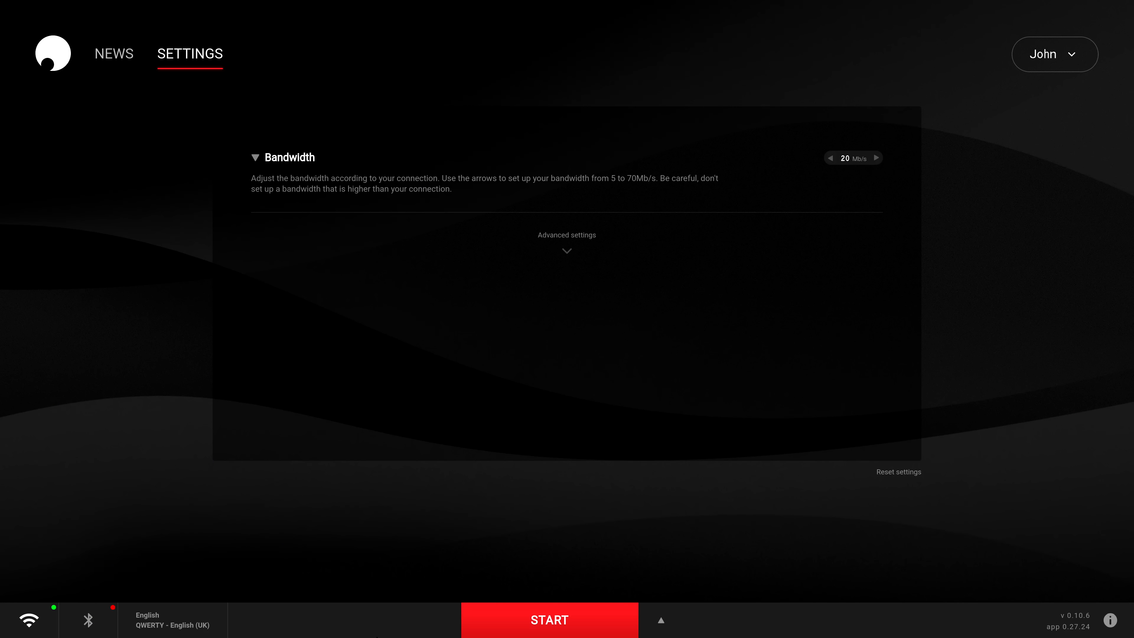
mouse_move(333, 526)
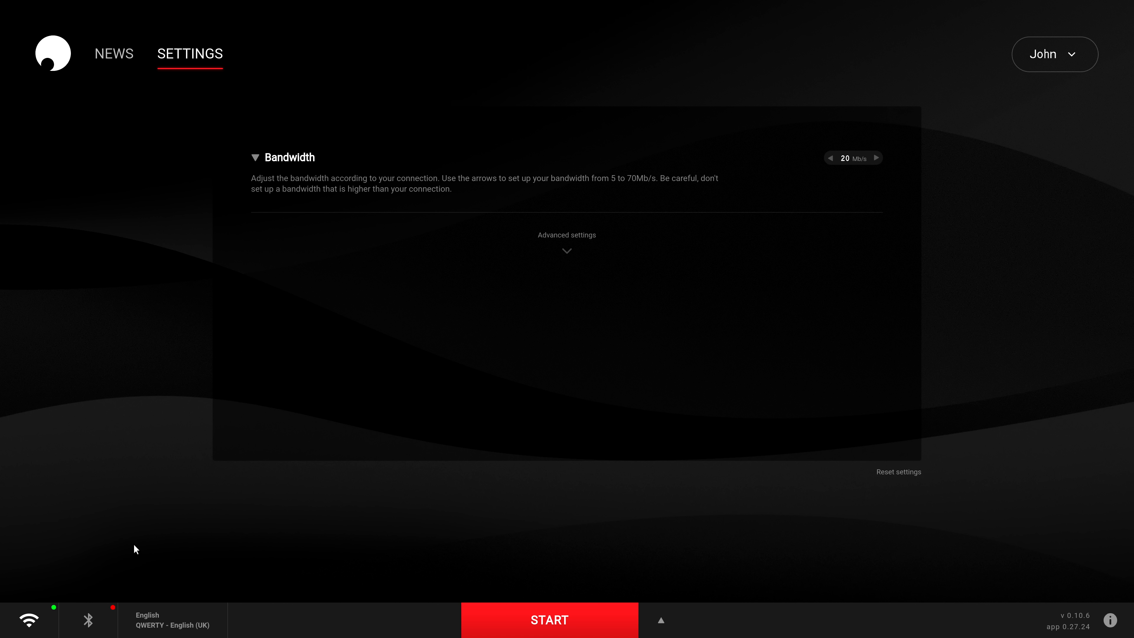
mouse_move(120, 593)
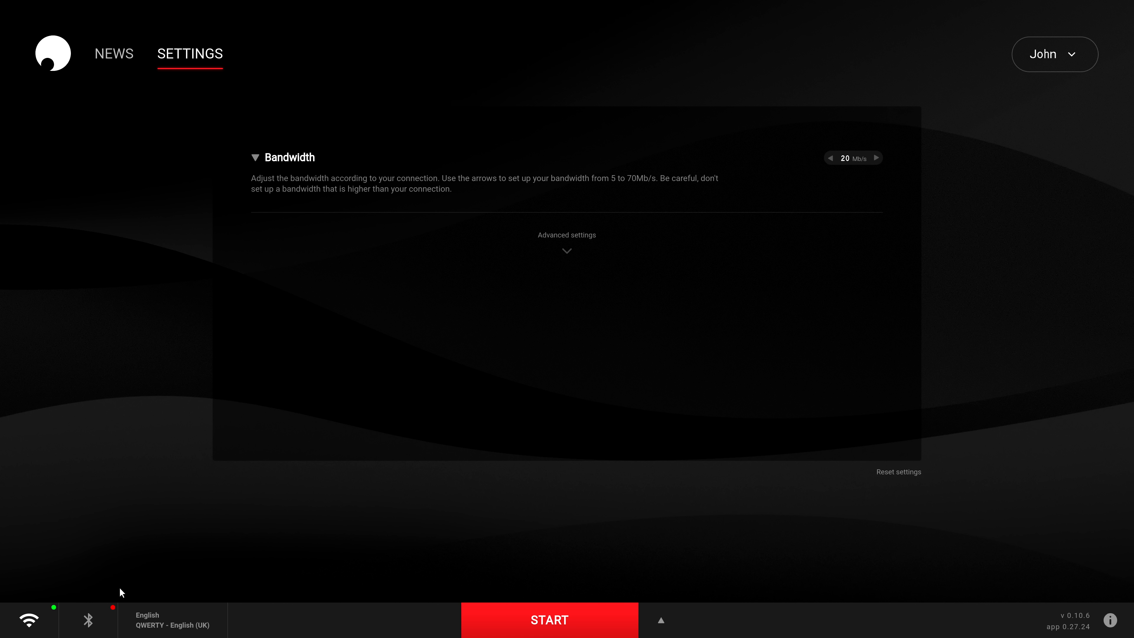
Step: Enable Bluetooth from the bottom-bar Bluetooth menu so its status reads Enabled
click(87, 619)
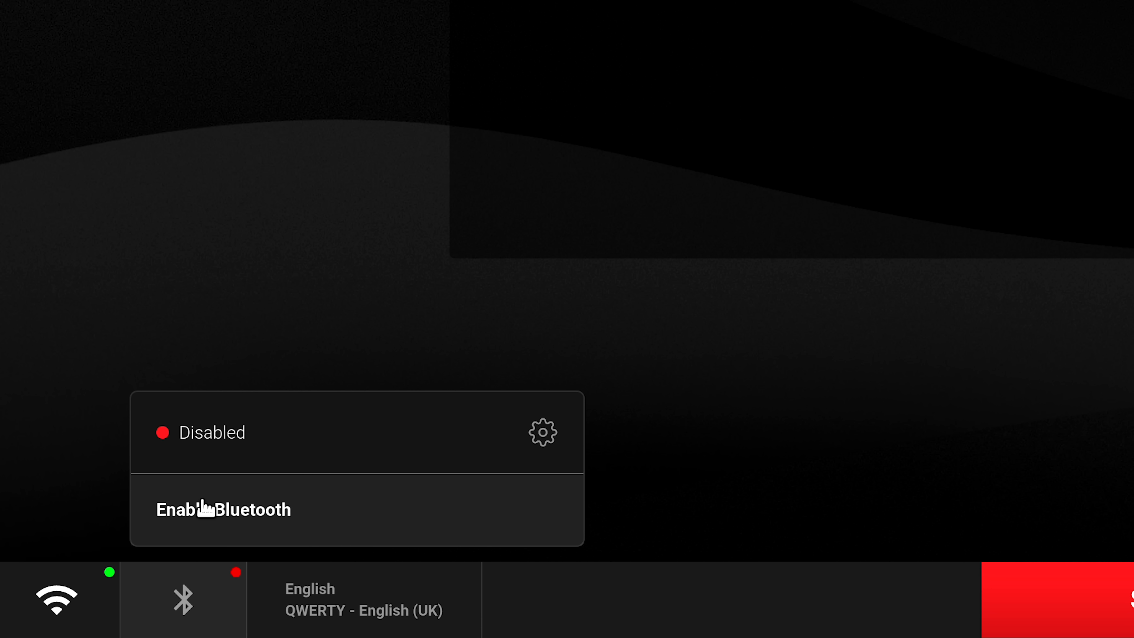
click(223, 509)
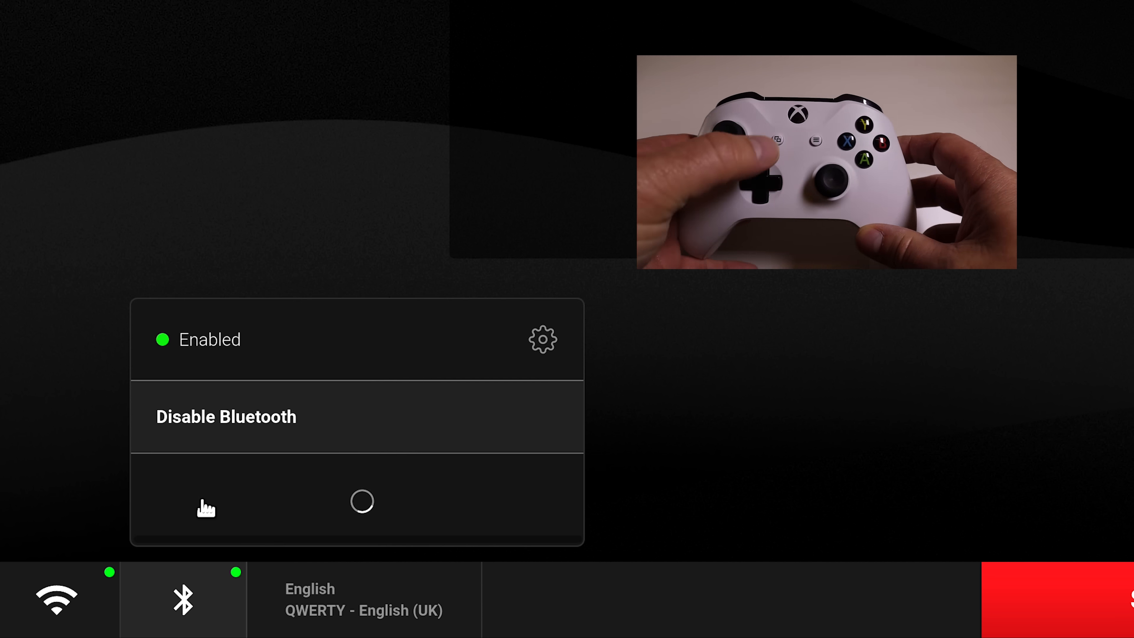